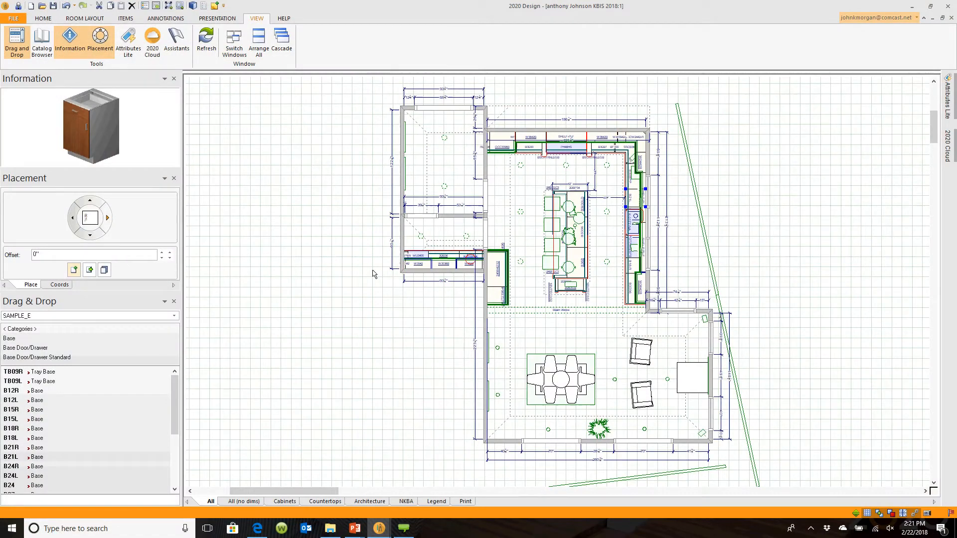
- Switch the ribbon to the Presentation commands for renderings and reports
{"action": "left_click", "coordinate": [216, 18]}
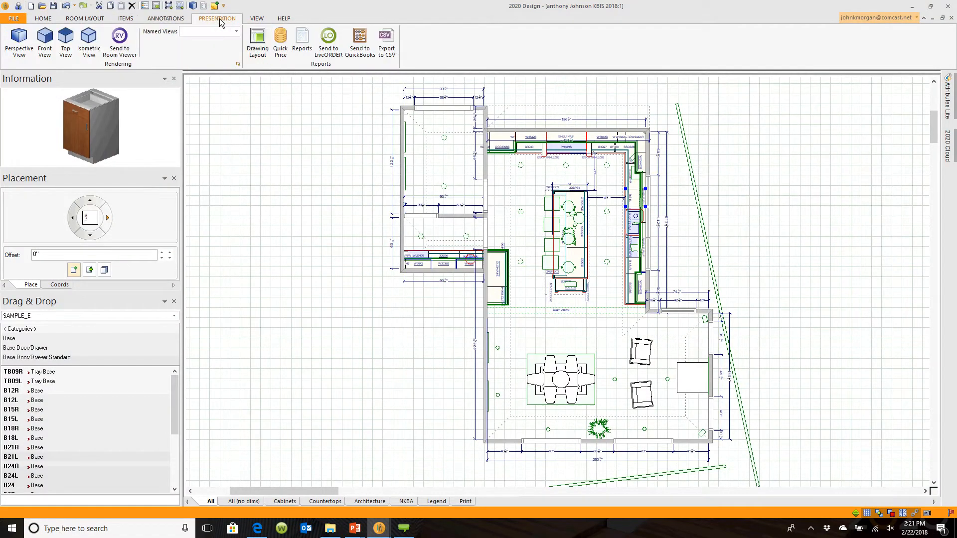
{"action": "mouse_move", "coordinate": [258, 43]}
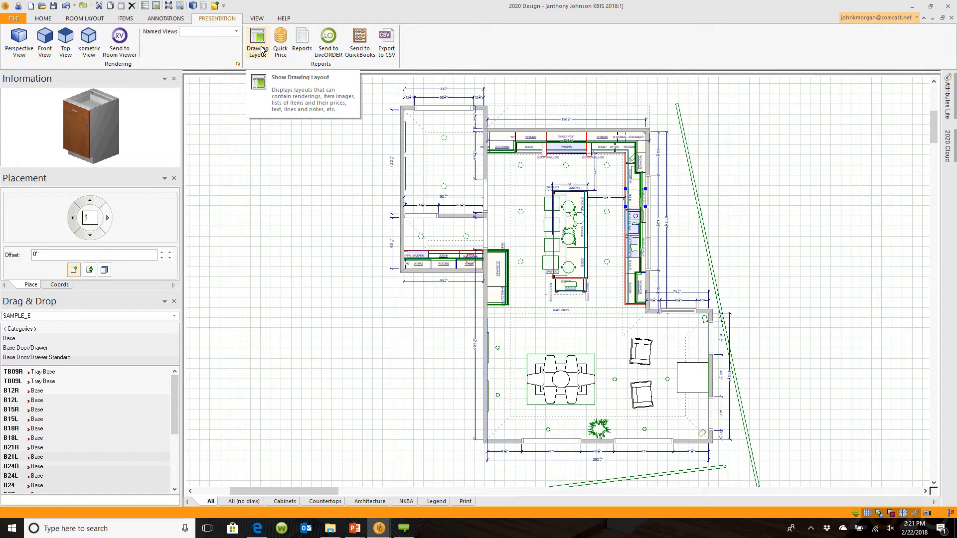
{"action": "mouse_move", "coordinate": [325, 227]}
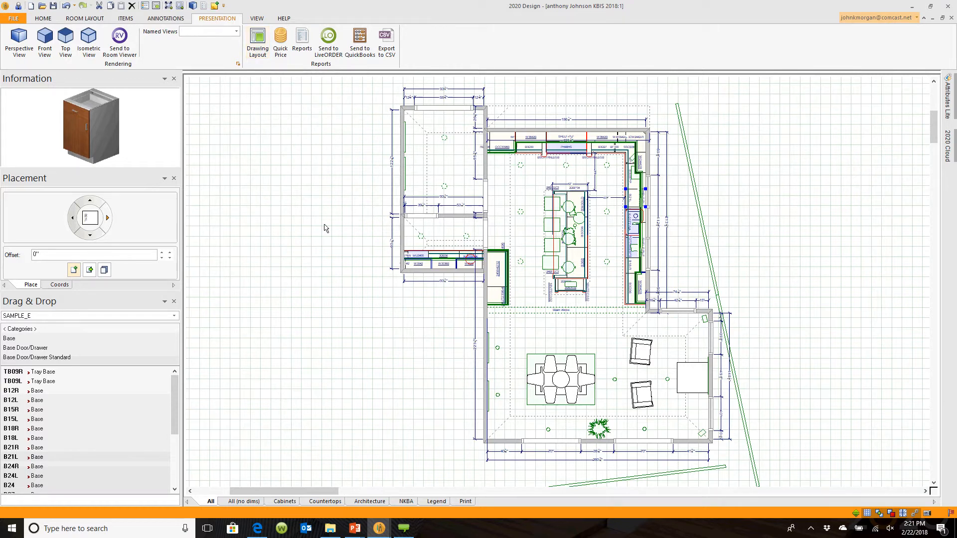
- Enter Drawing Layout and page through Drawing 2 to the Drawing 3 elevations sheet
{"action": "right_click", "coordinate": [325, 227]}
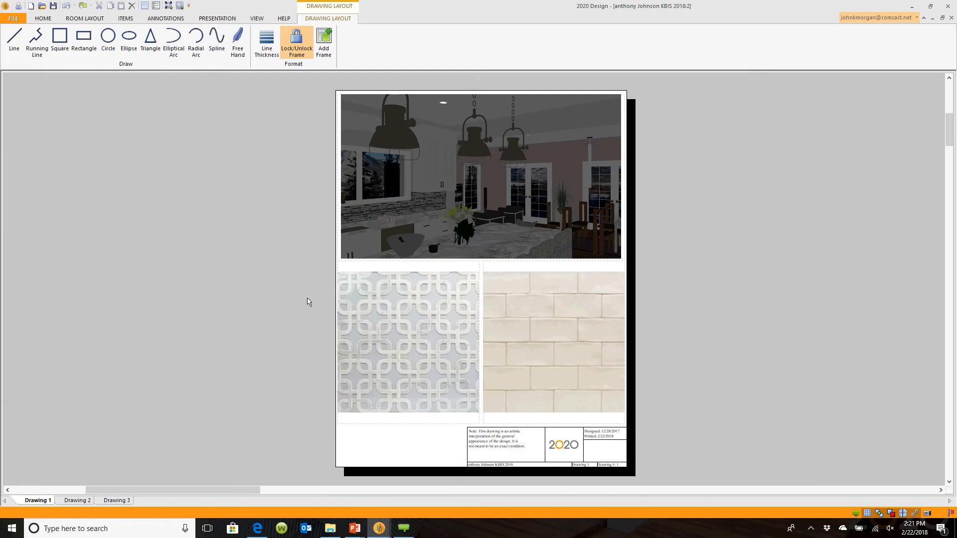
{"action": "left_click", "coordinate": [77, 499]}
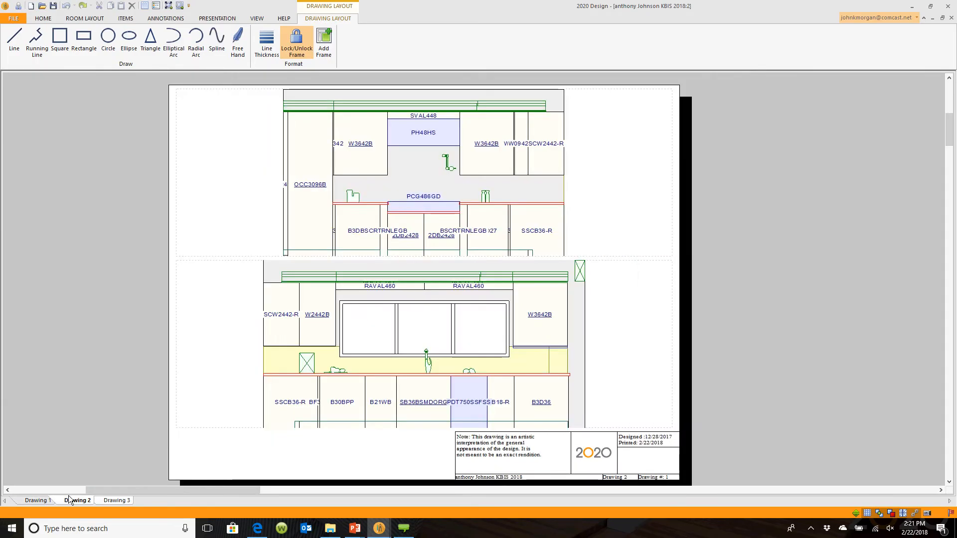
{"action": "left_click", "coordinate": [77, 499]}
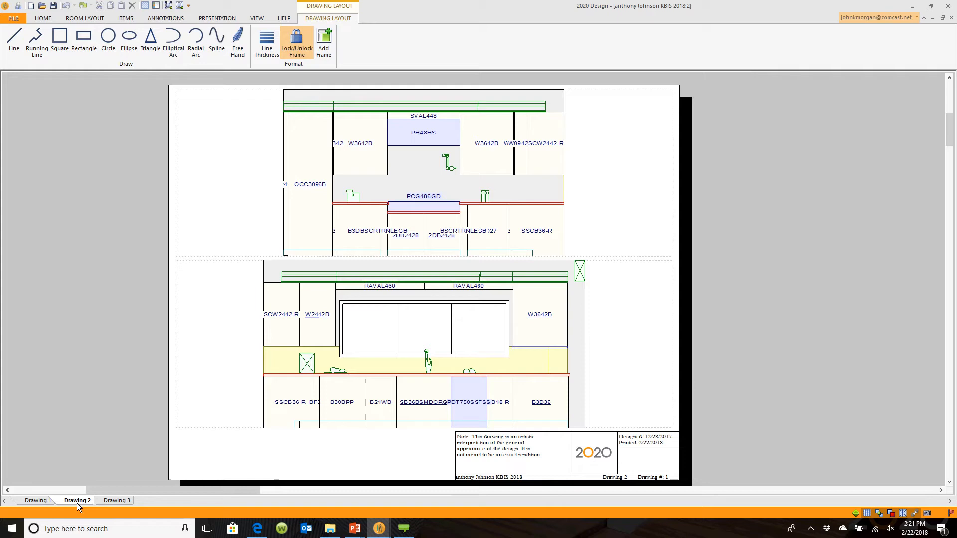
{"action": "left_click", "coordinate": [116, 499]}
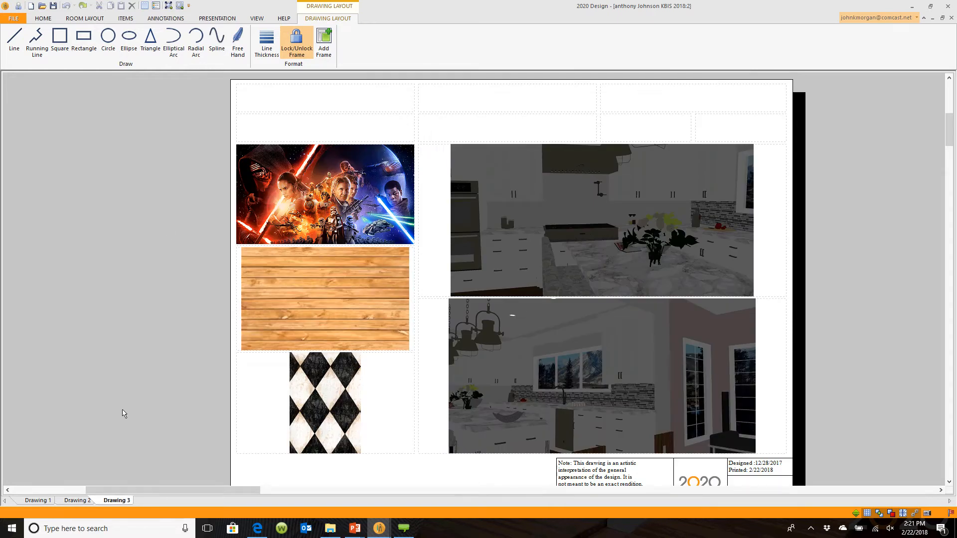
- Create a new Drawing 4 tab from the four-window template Template10.ddt
{"action": "right_click", "coordinate": [159, 224]}
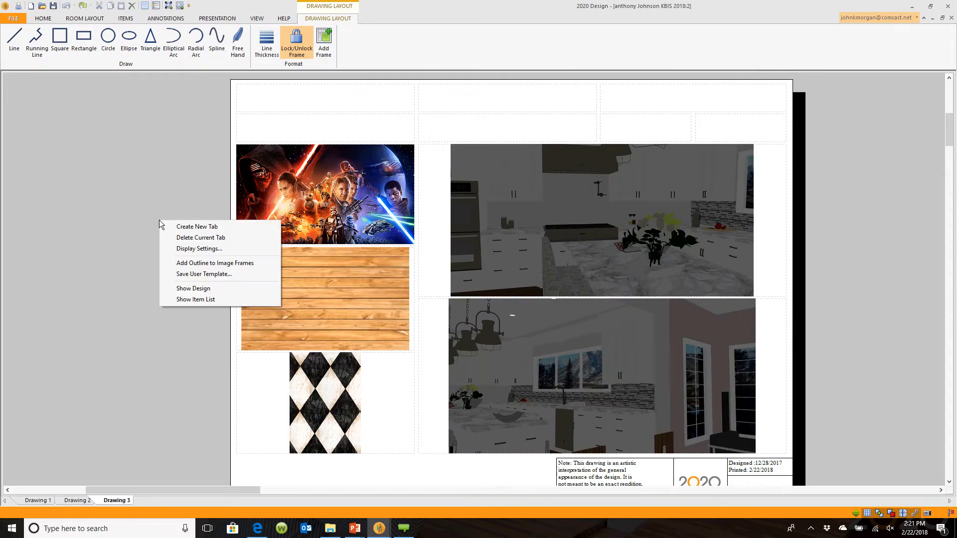
{"action": "left_click", "coordinate": [184, 233]}
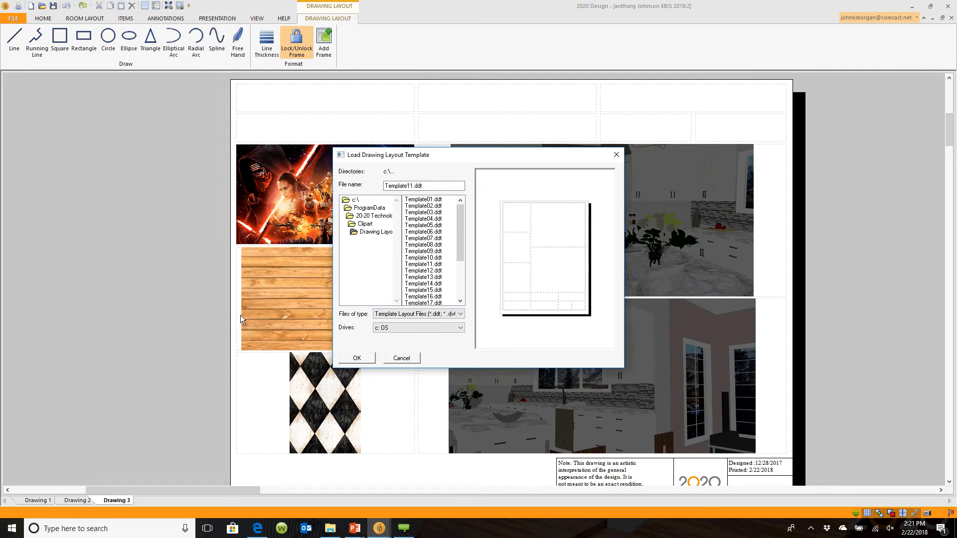
{"action": "left_click", "coordinate": [422, 258]}
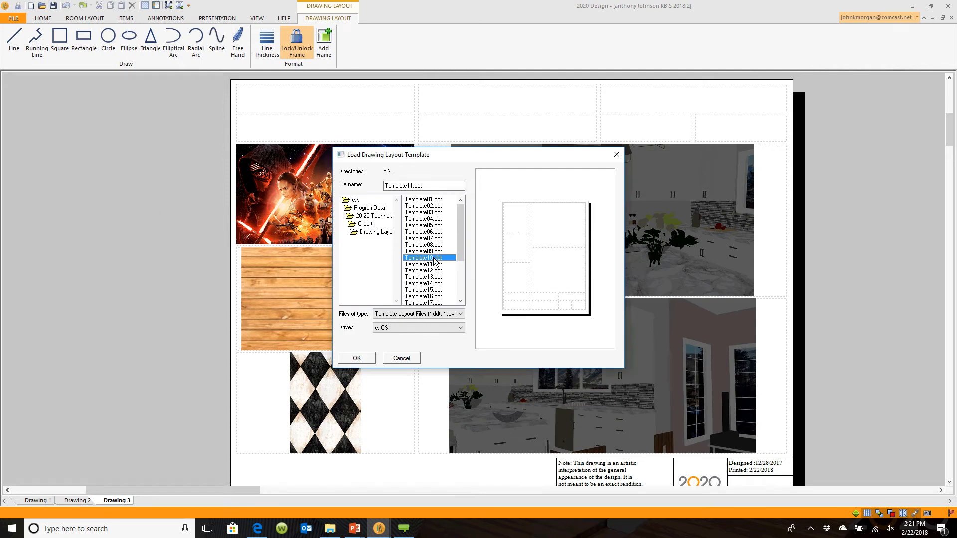
{"action": "left_click", "coordinate": [419, 257]}
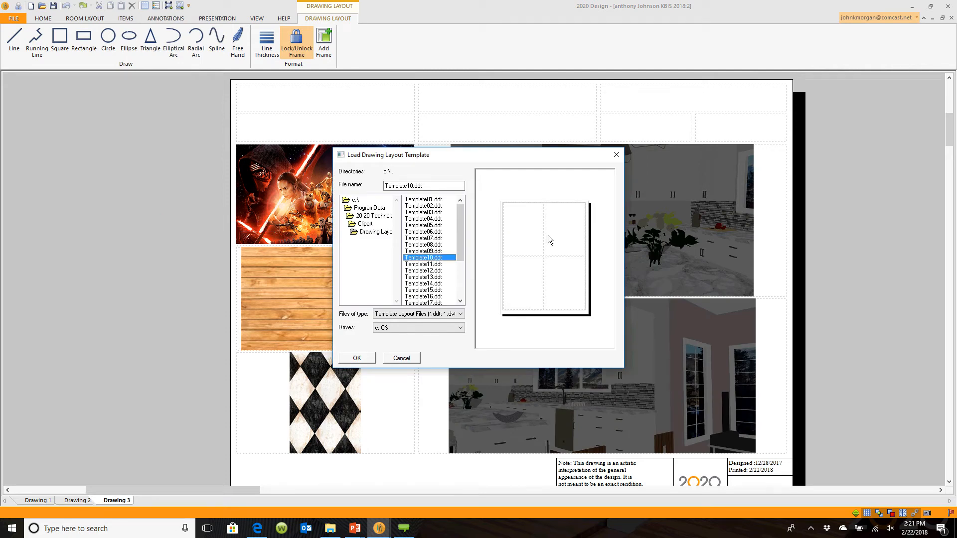
{"action": "mouse_move", "coordinate": [534, 279]}
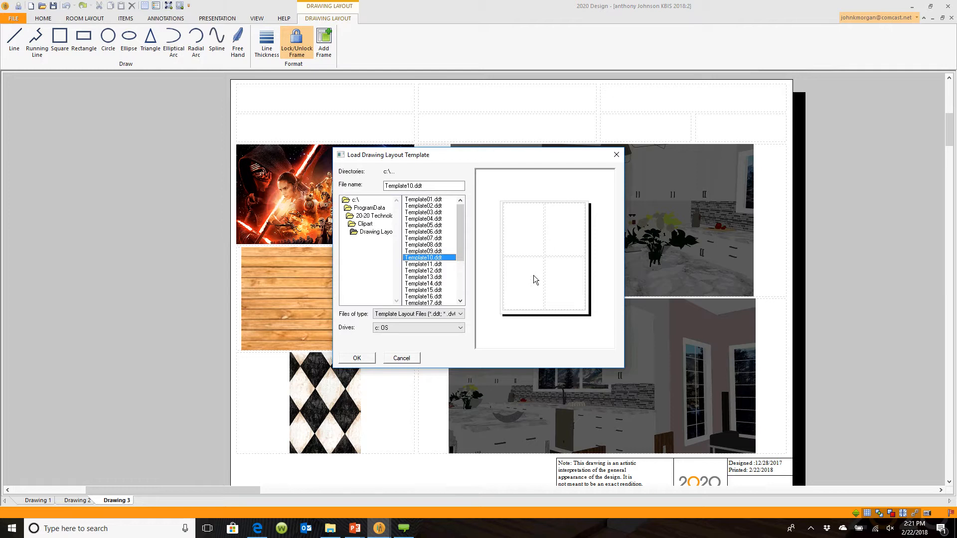
{"action": "left_click", "coordinate": [357, 358]}
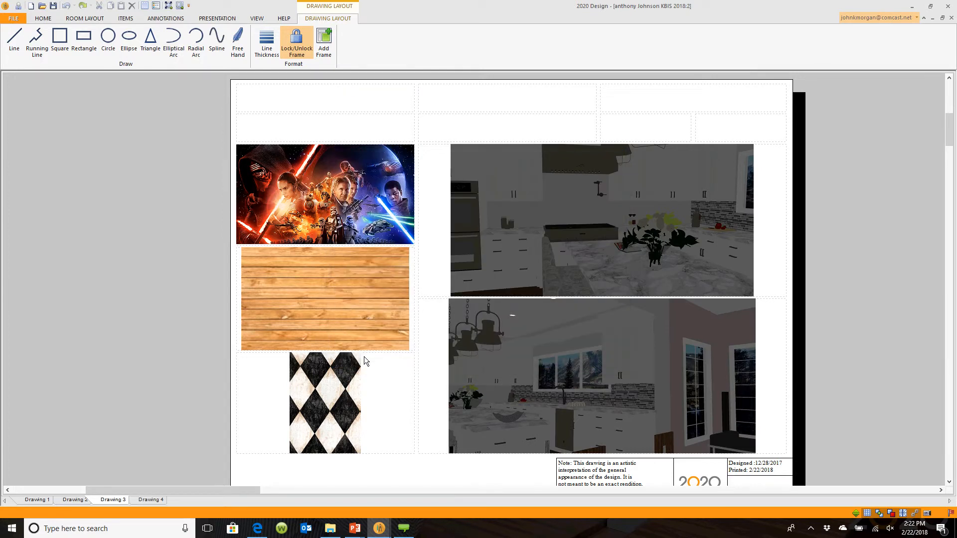
{"action": "left_click", "coordinate": [157, 500]}
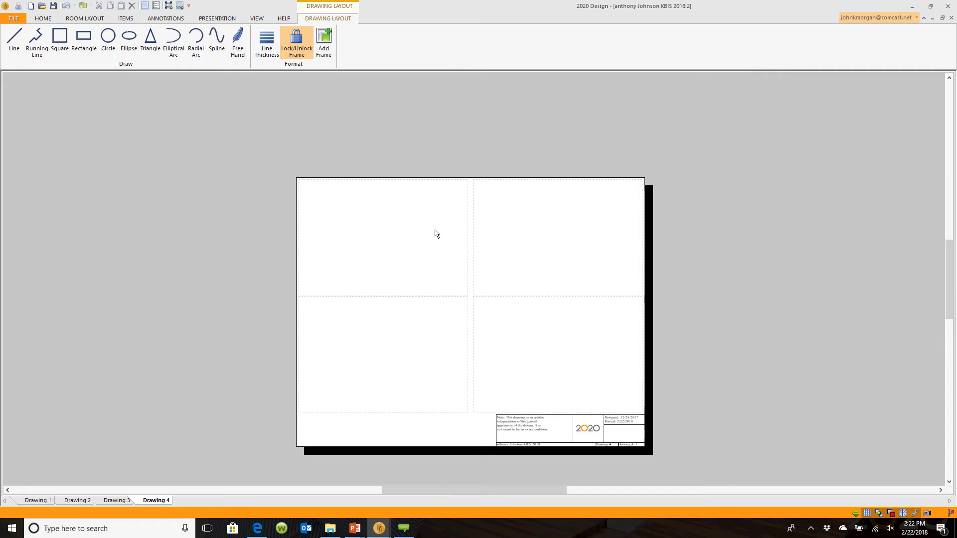
{"action": "mouse_move", "coordinate": [429, 240]}
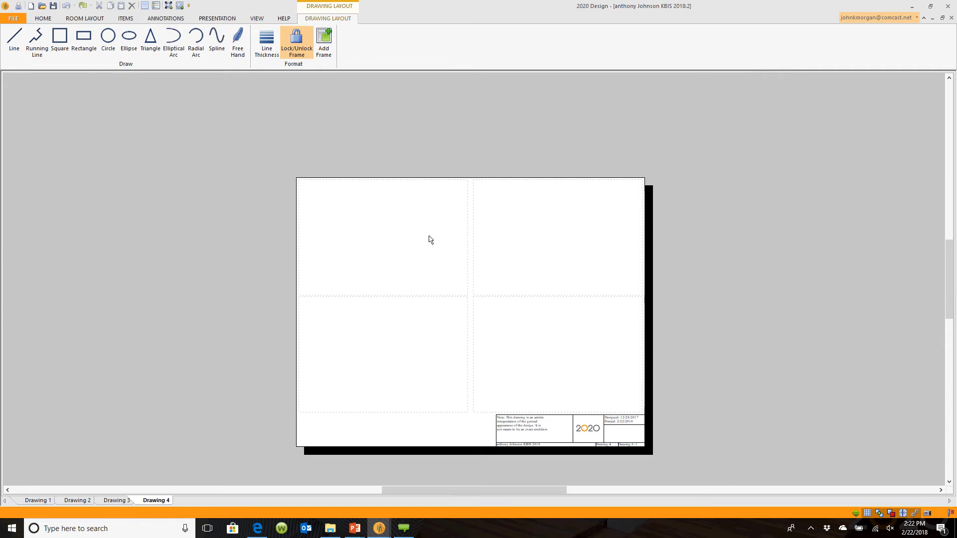
{"action": "left_click", "coordinate": [116, 499]}
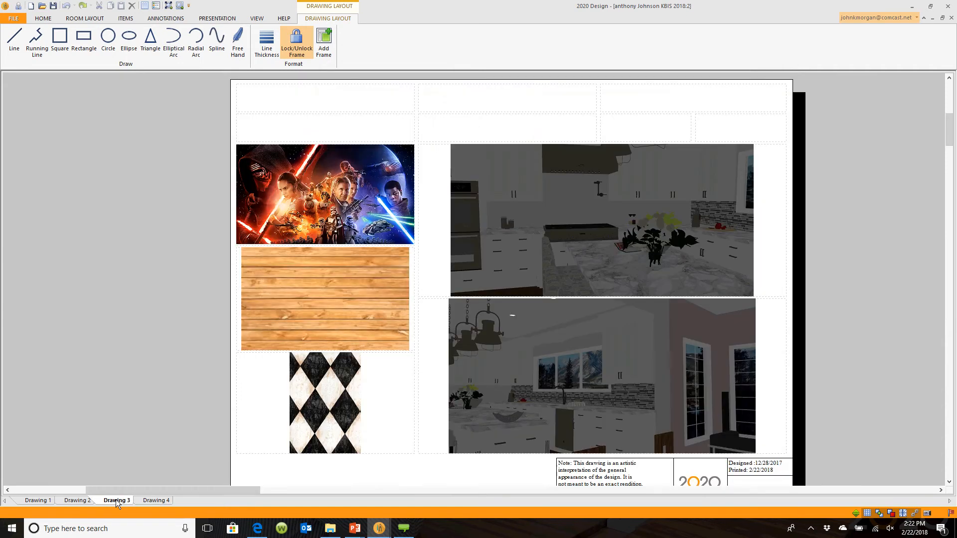
{"action": "left_click", "coordinate": [77, 500]}
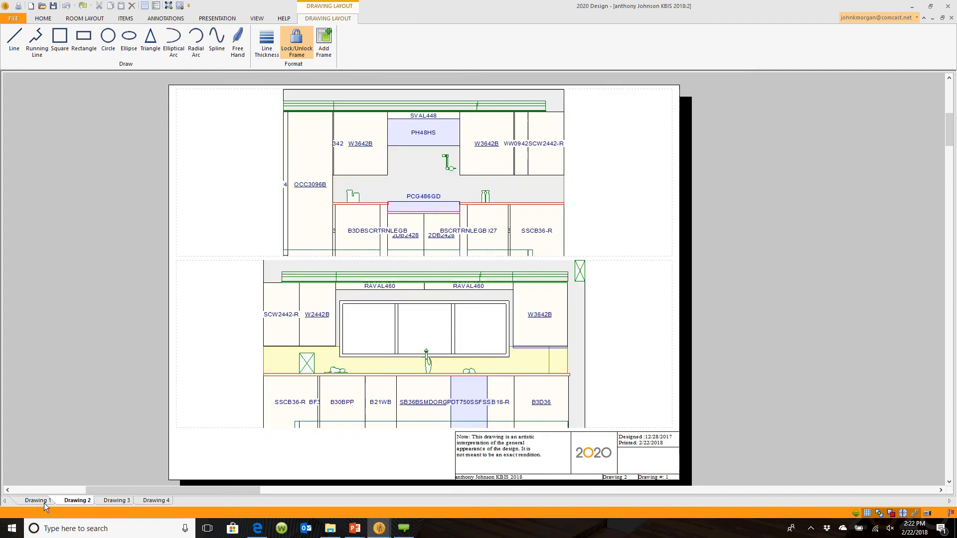
{"action": "left_click", "coordinate": [154, 500]}
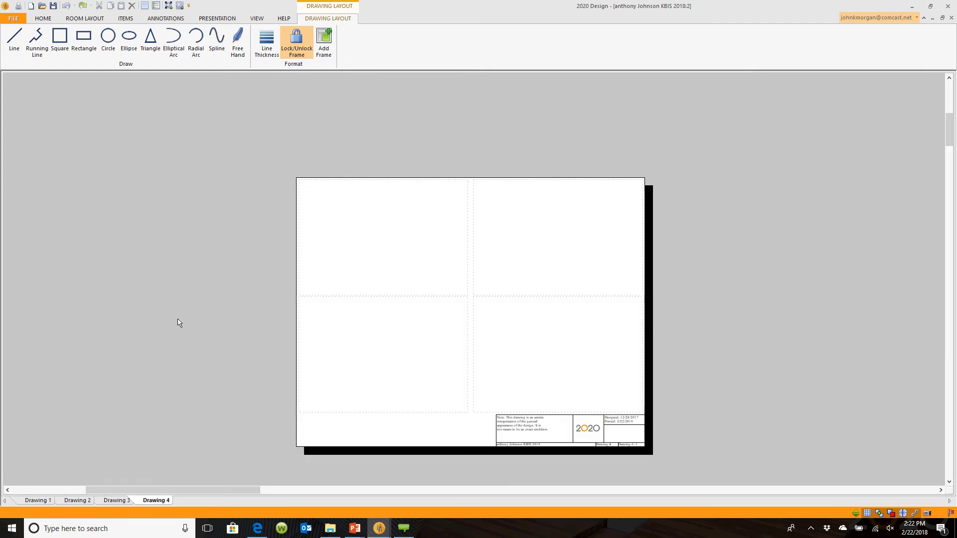
{"action": "left_click", "coordinate": [115, 499]}
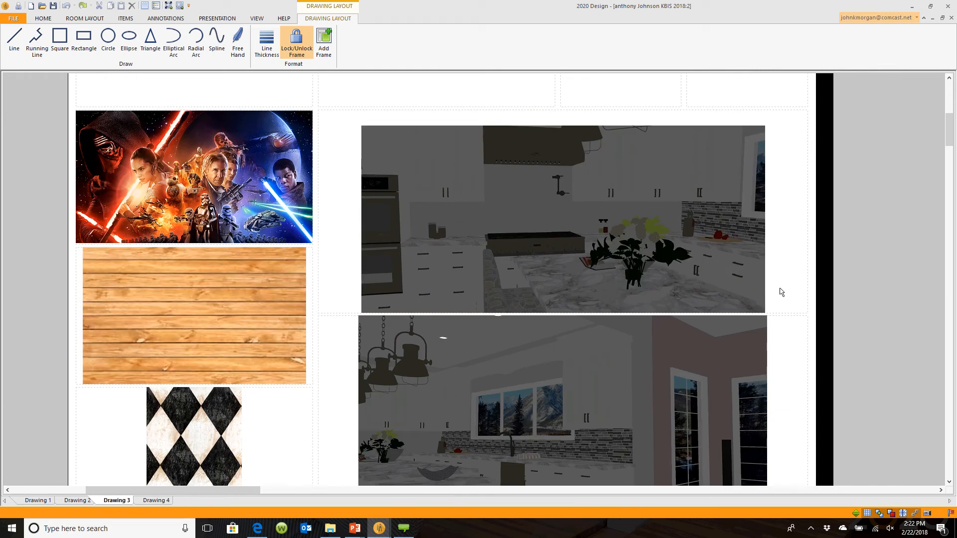
{"action": "mouse_move", "coordinate": [769, 313]}
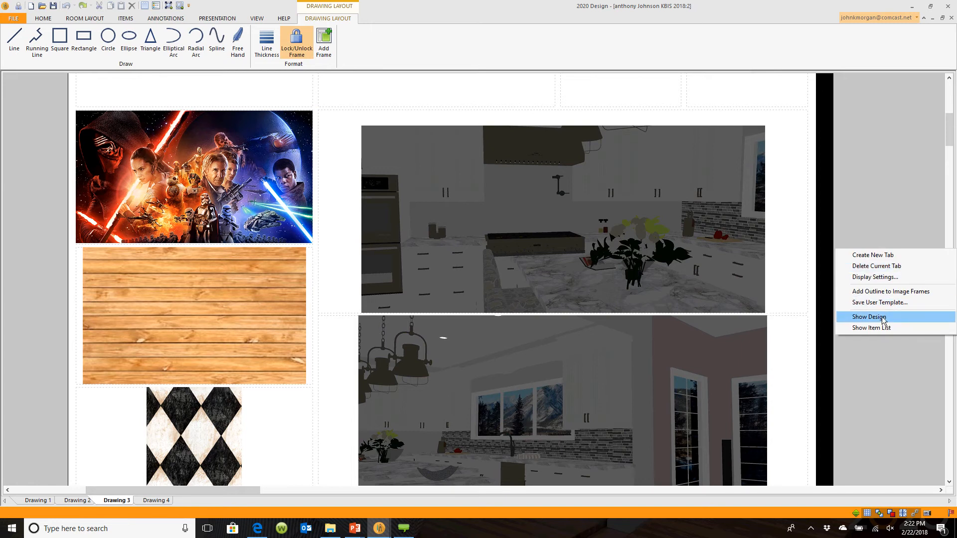
- Leave the drawing sheets via Show Design, back to the kitchen floor plan
{"action": "left_click", "coordinate": [868, 317]}
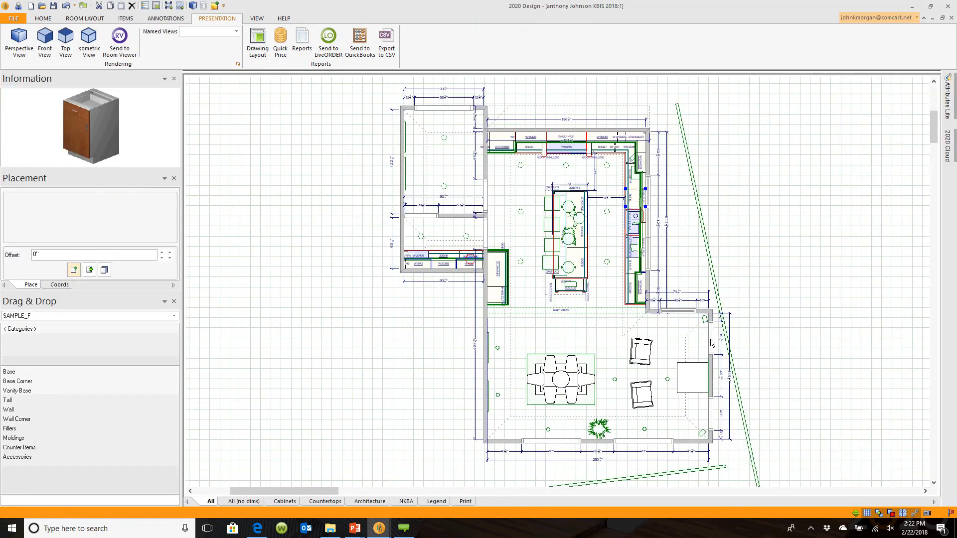
{"action": "mouse_move", "coordinate": [614, 312]}
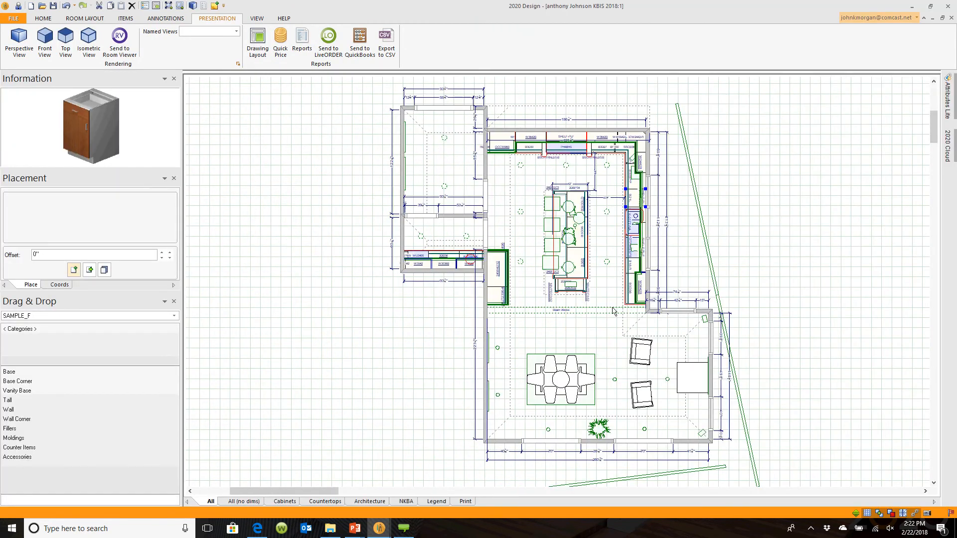
{"action": "mouse_move", "coordinate": [624, 225]}
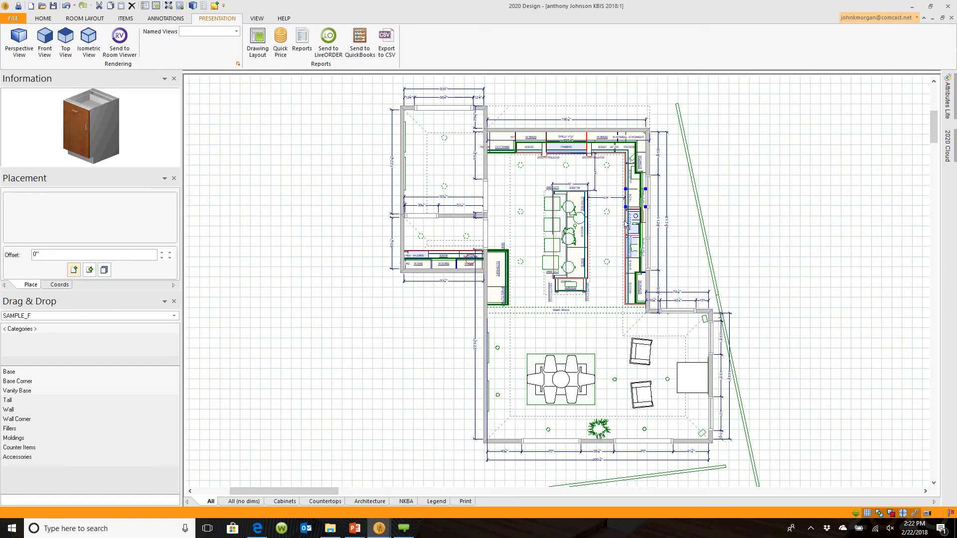
{"action": "mouse_move", "coordinate": [599, 322]}
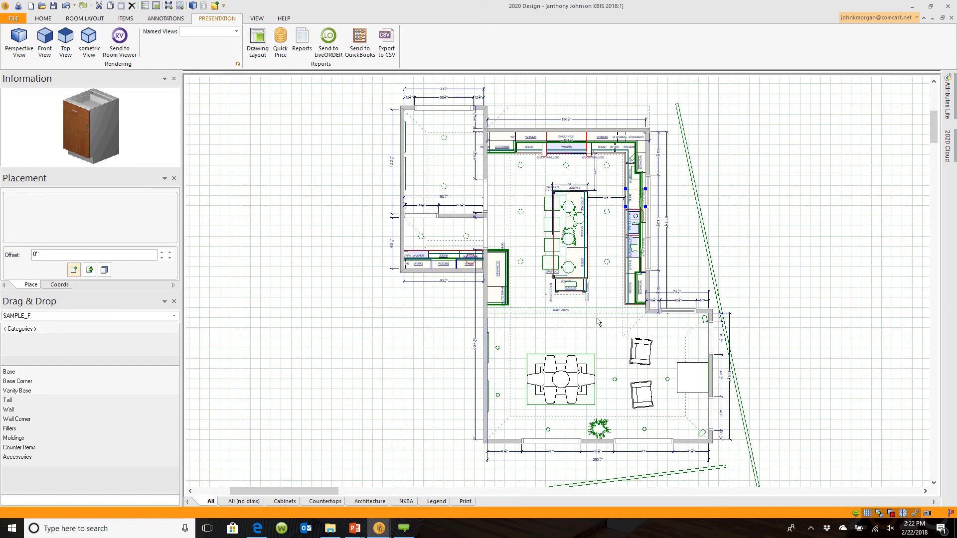
{"action": "mouse_move", "coordinate": [598, 223]}
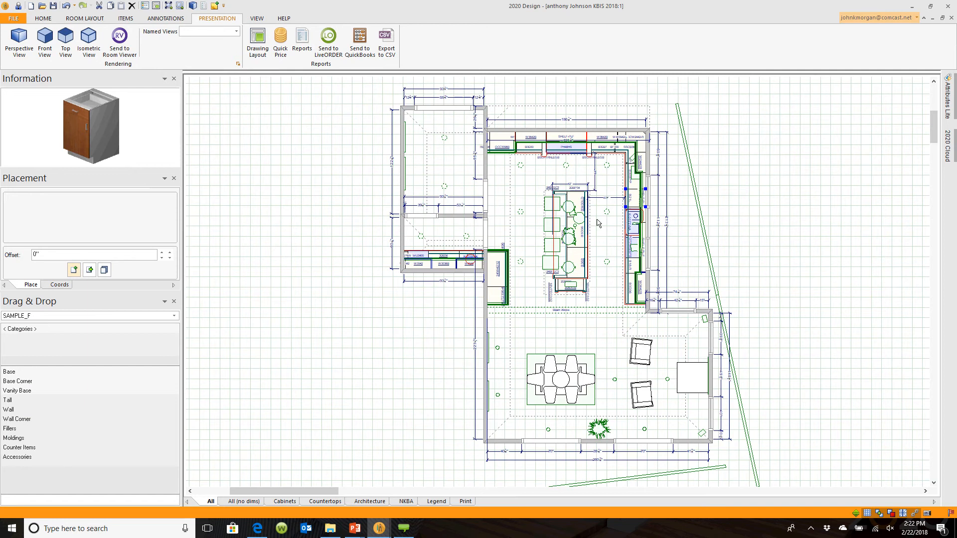
{"action": "mouse_move", "coordinate": [496, 349]}
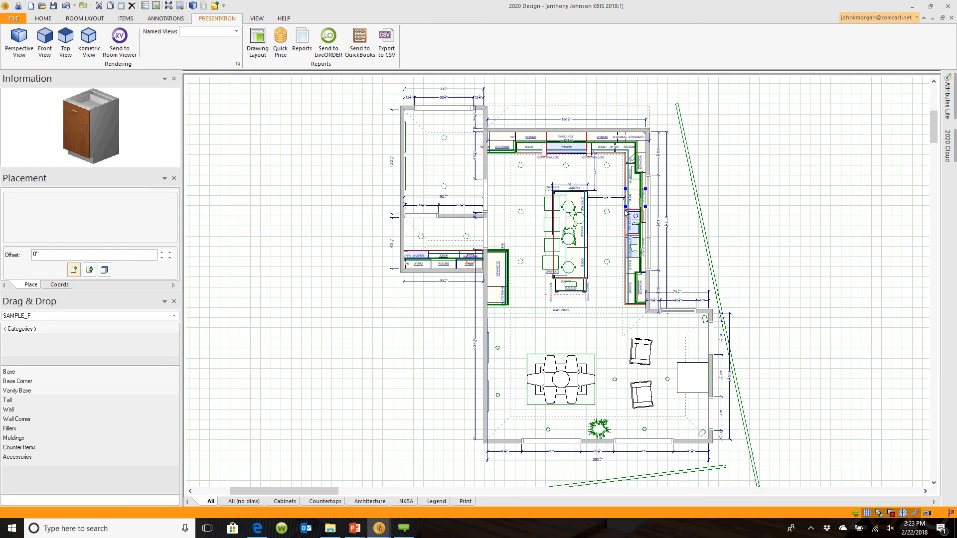
{"action": "mouse_move", "coordinate": [325, 354]}
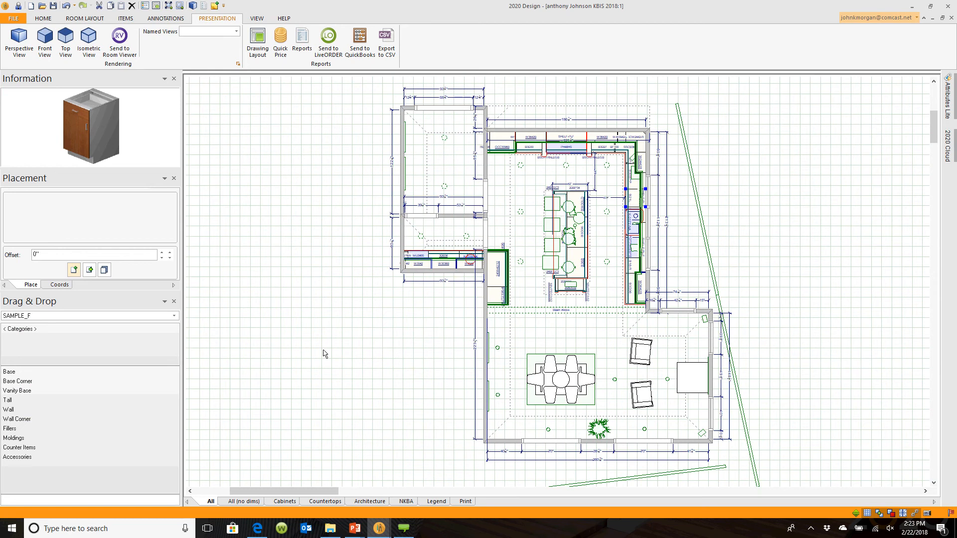